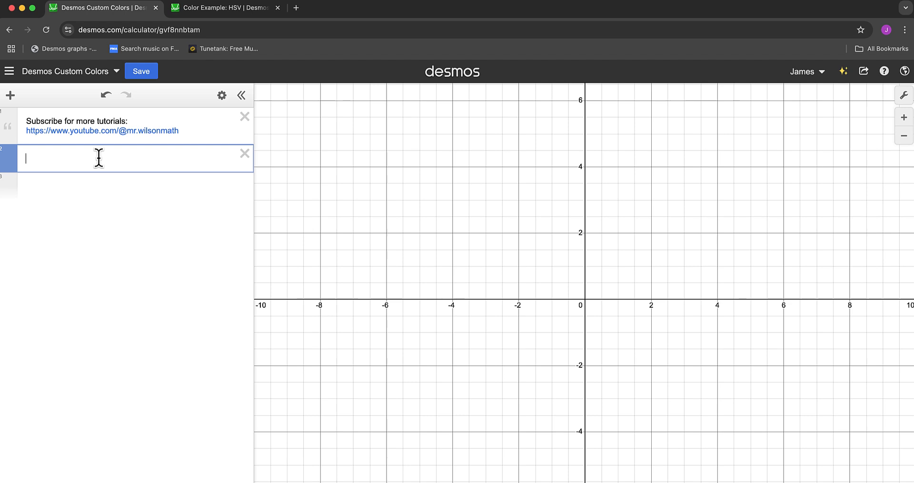
# Graph y = x and recolour the line to orange from the palette
pyautogui.write('y=')
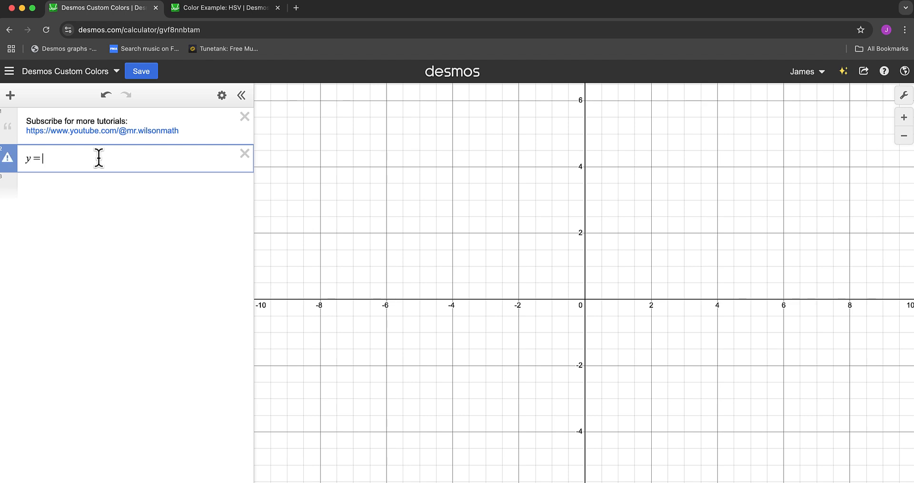
pyautogui.write('x')
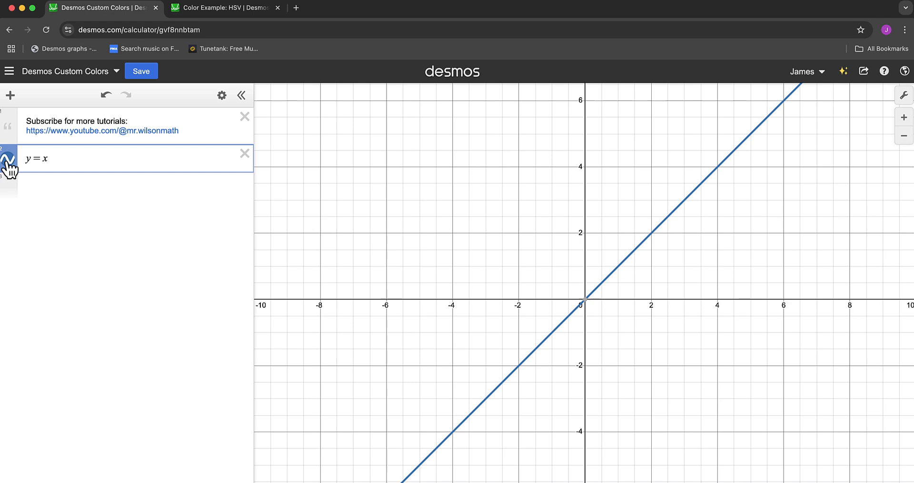
pyautogui.click(8, 158)
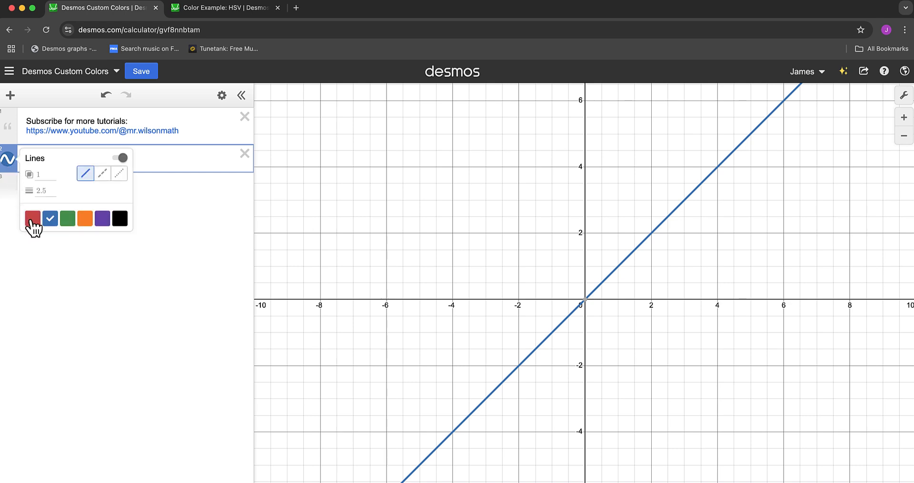
pyautogui.click(67, 218)
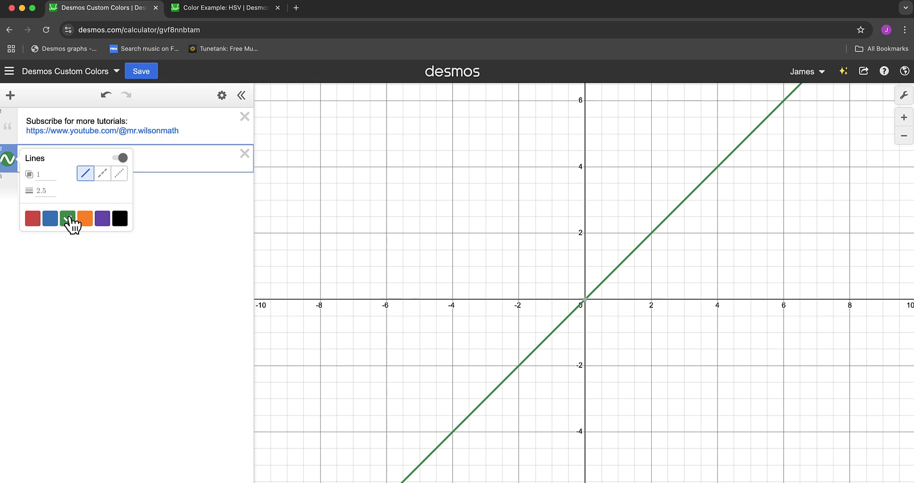
pyautogui.click(84, 219)
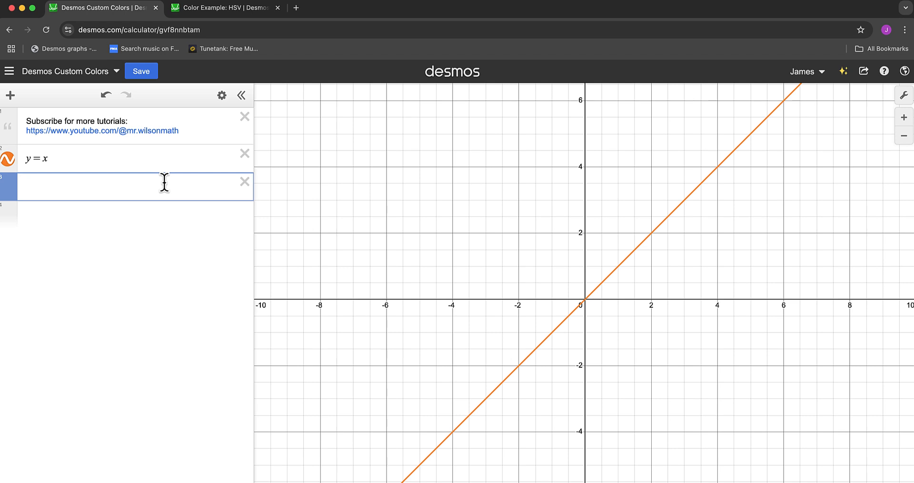
# Enter c1 = rgb(255,0,0) to produce a red colour swatch
pyautogui.write('d')
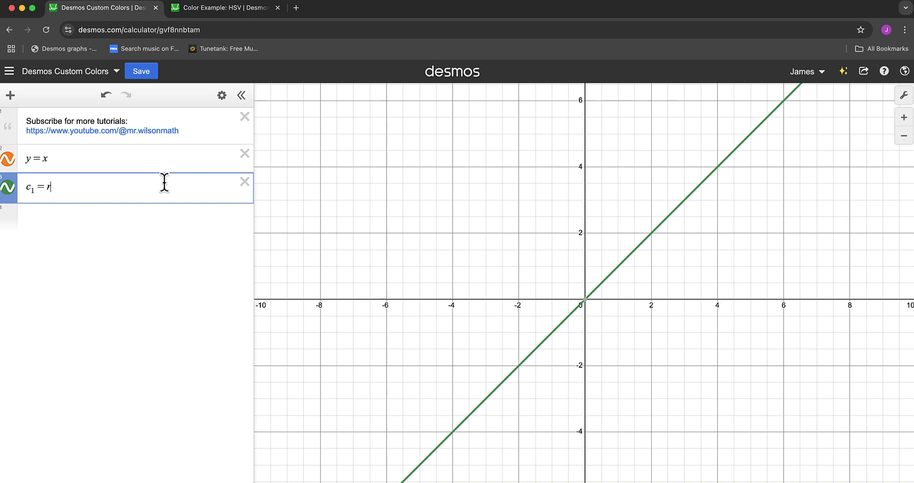
pyautogui.write('gb')
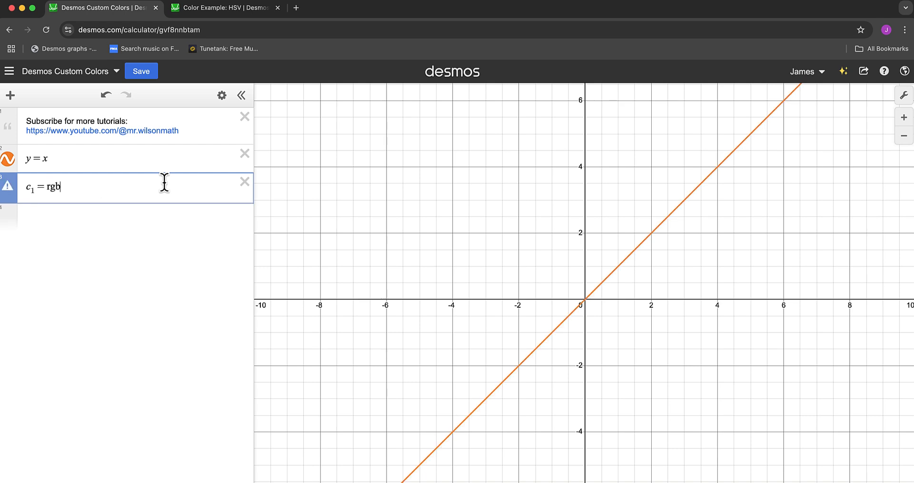
pyautogui.write('(')
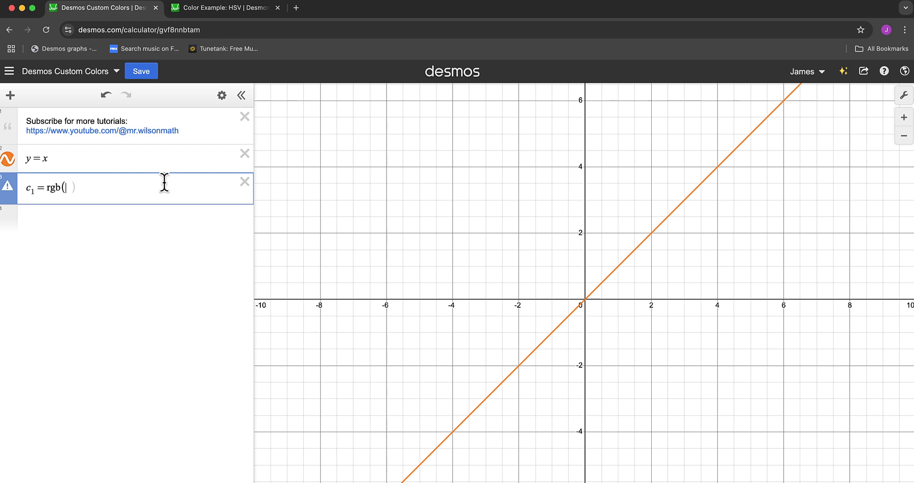
pyautogui.write('255')
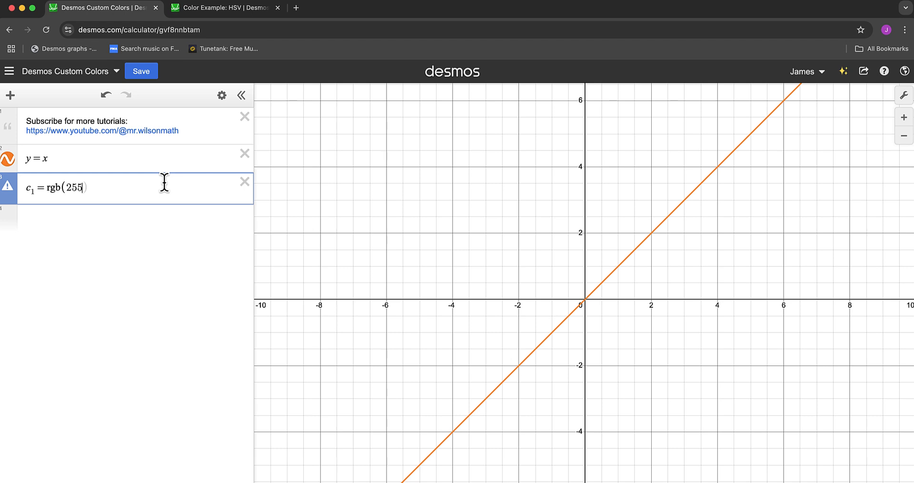
pyautogui.write(',0,0')
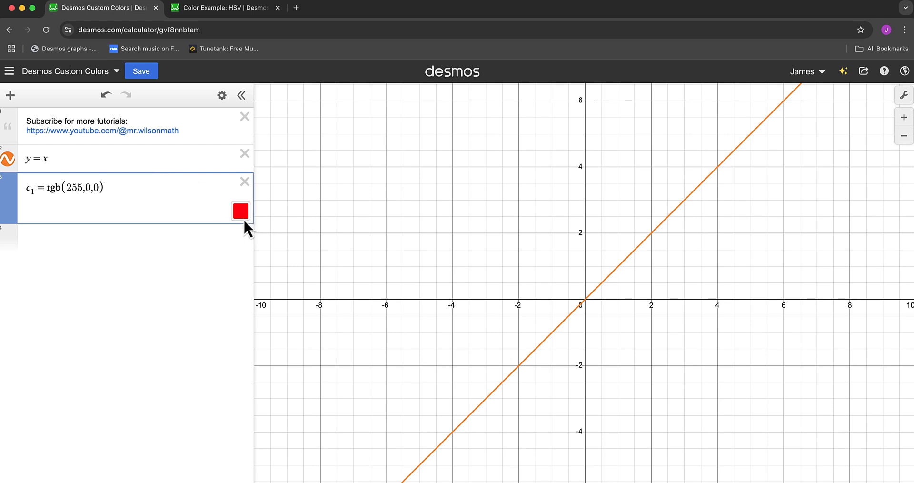
pyautogui.moveTo(22, 176)
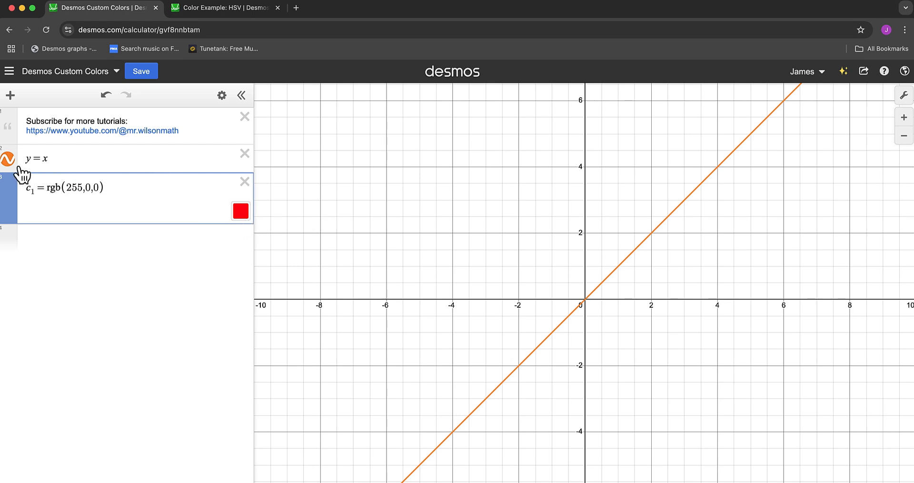
# Recolour the y = x line with the custom red swatch c1
pyautogui.click(9, 159)
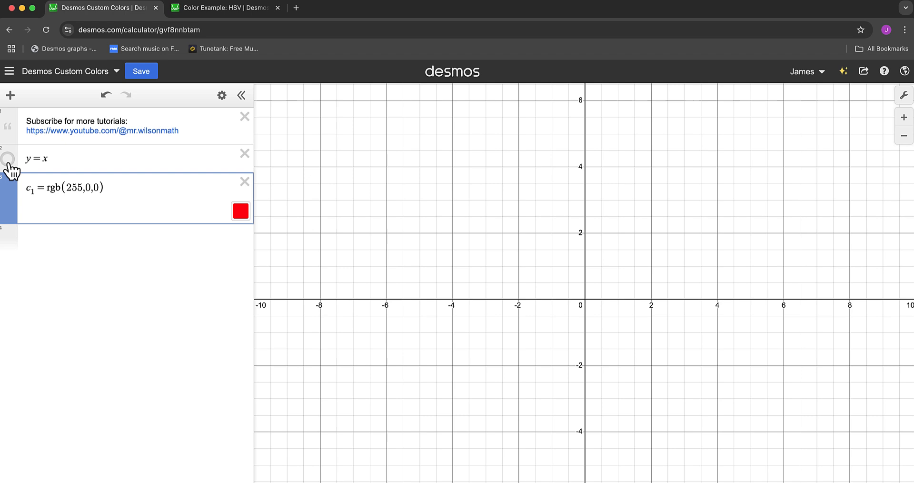
pyautogui.click(8, 158)
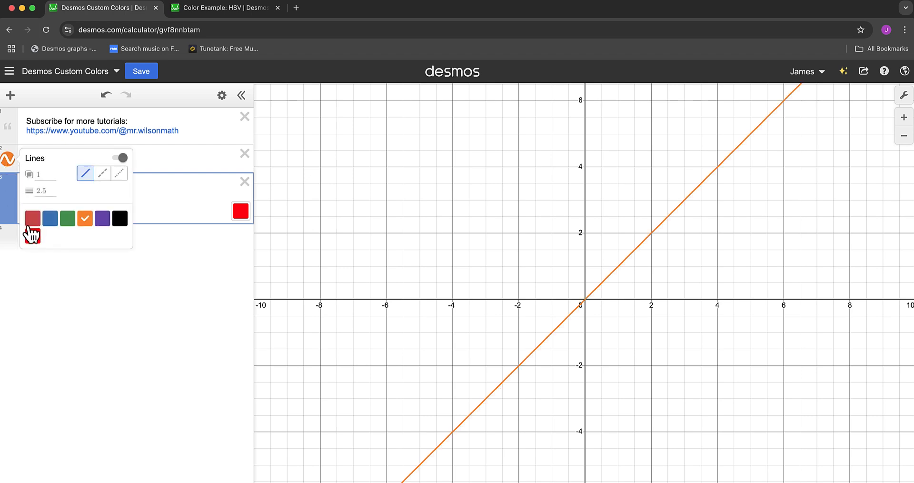
pyautogui.click(33, 218)
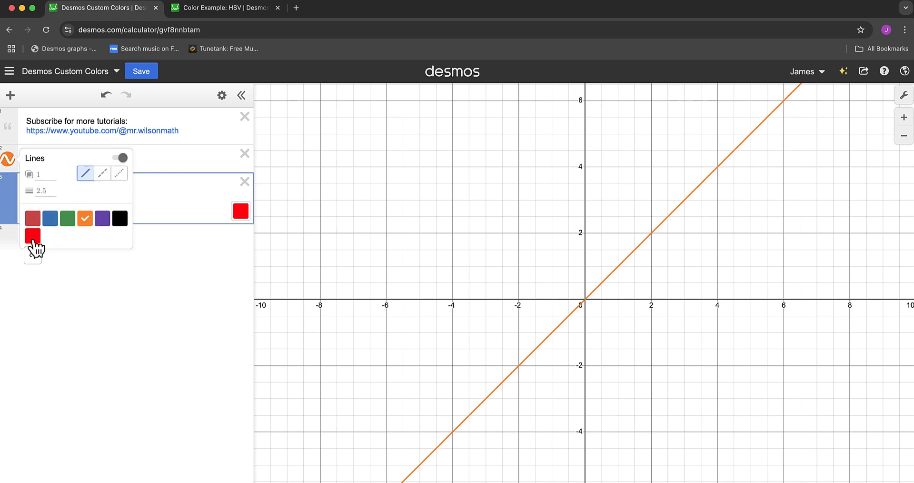
pyautogui.click(32, 235)
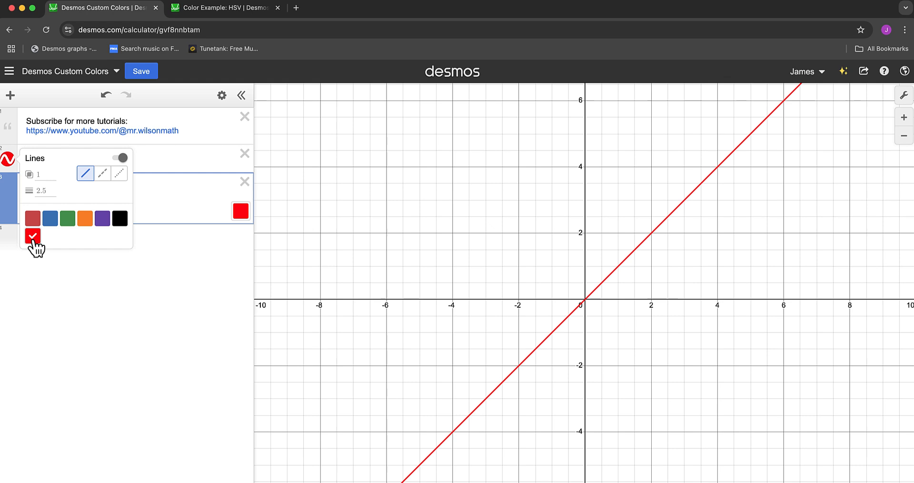
pyautogui.click(328, 224)
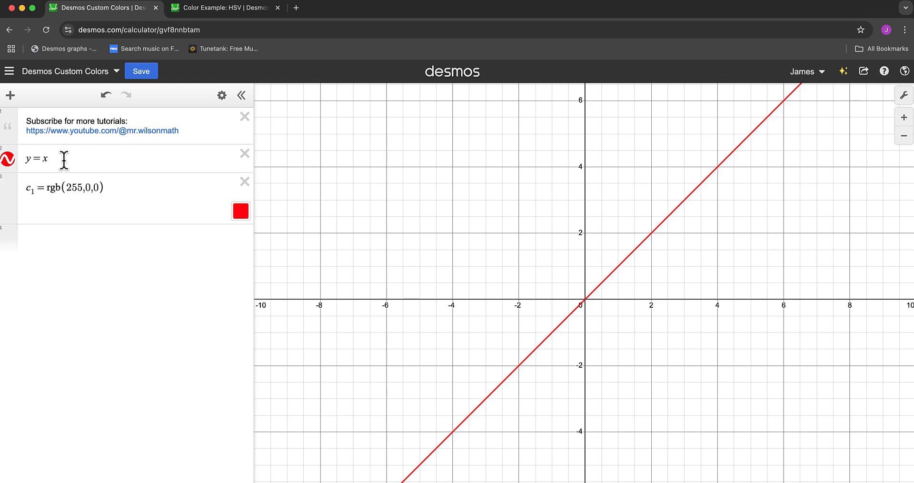
# Rewrite the expression as |y| > 0 and fill the region with custom red c1
pyautogui.press('Backspace')
pyautogui.write('|y|')
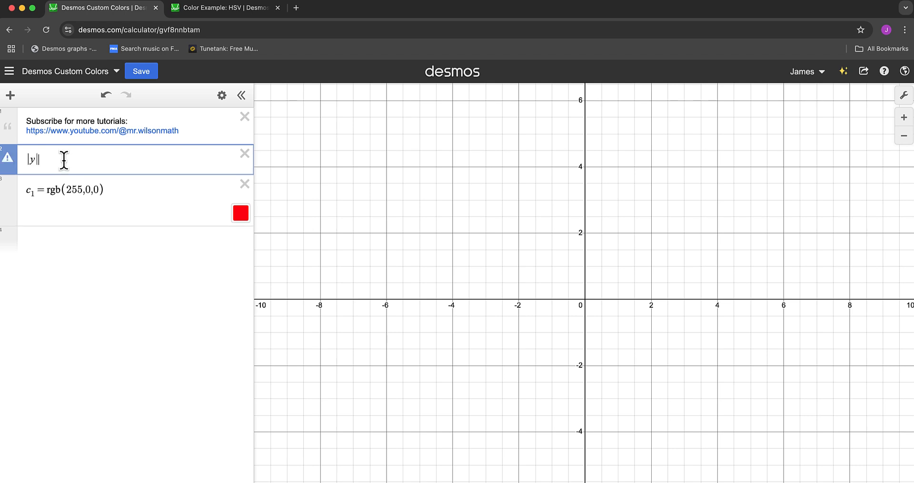
pyautogui.write('>0')
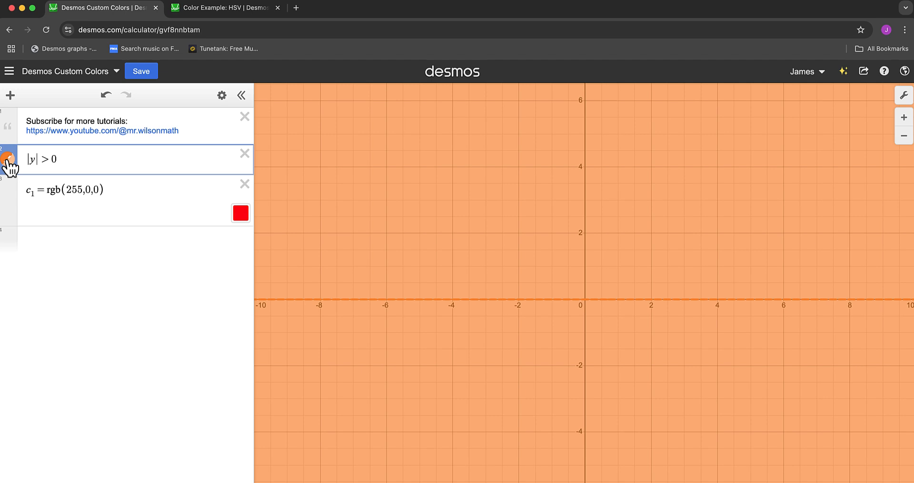
pyautogui.click(9, 159)
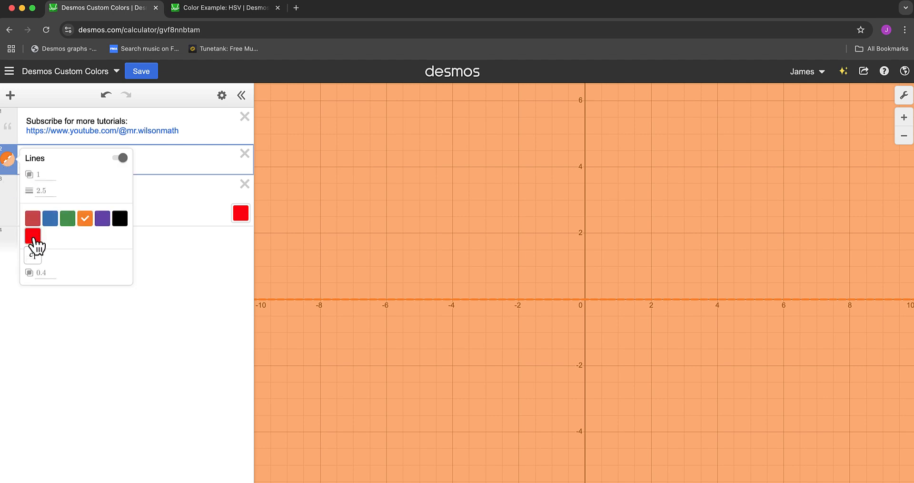
pyautogui.click(33, 235)
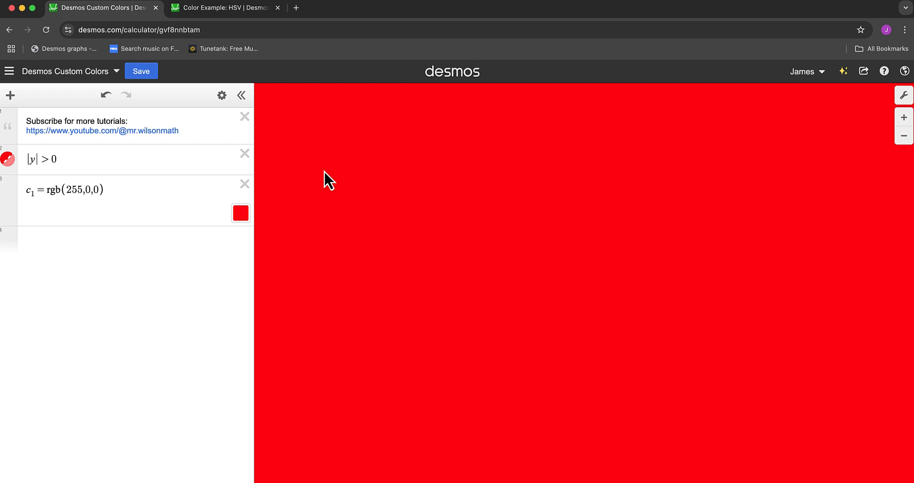
pyautogui.moveTo(116, 198)
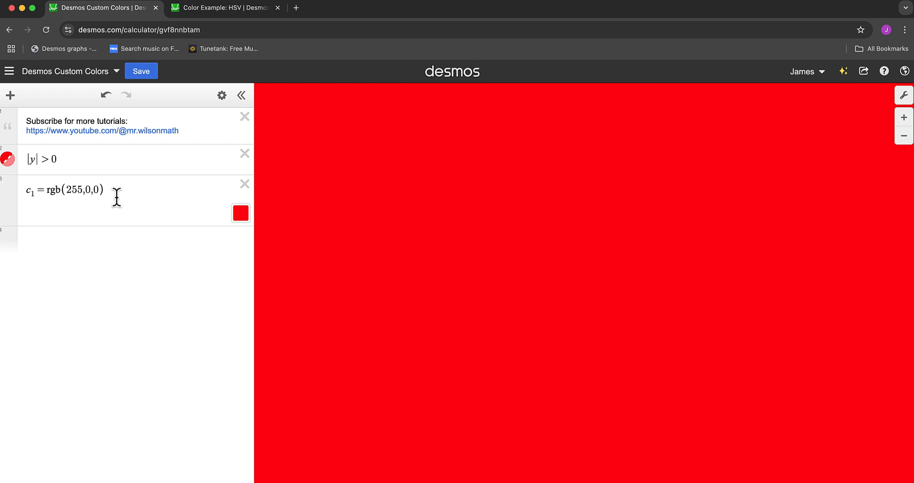
# Edit c1 to rgb(r,g,b) with r, g, b sliders at 0, making the fill black
pyautogui.click(102, 191)
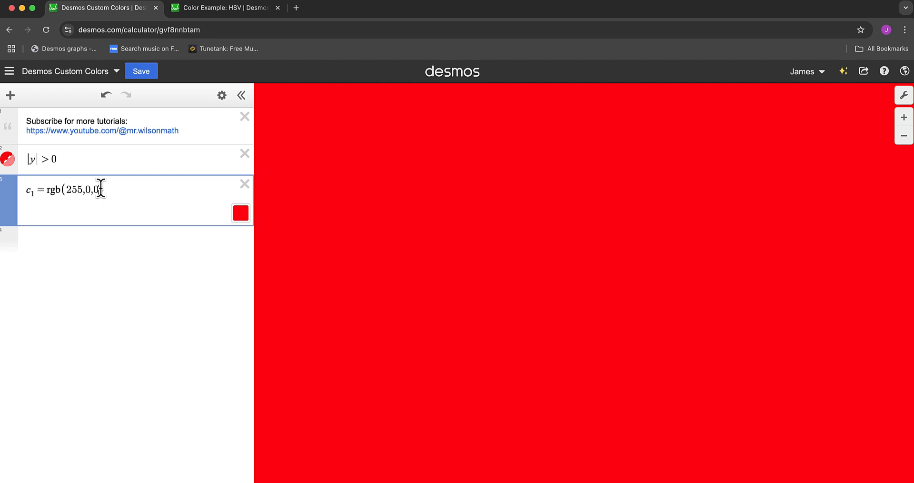
pyautogui.doubleClick(70, 190)
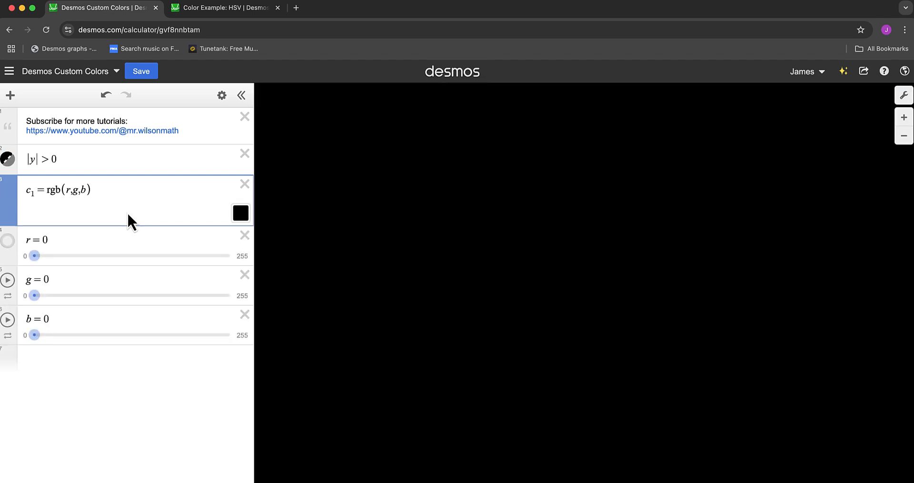
pyautogui.moveTo(107, 264)
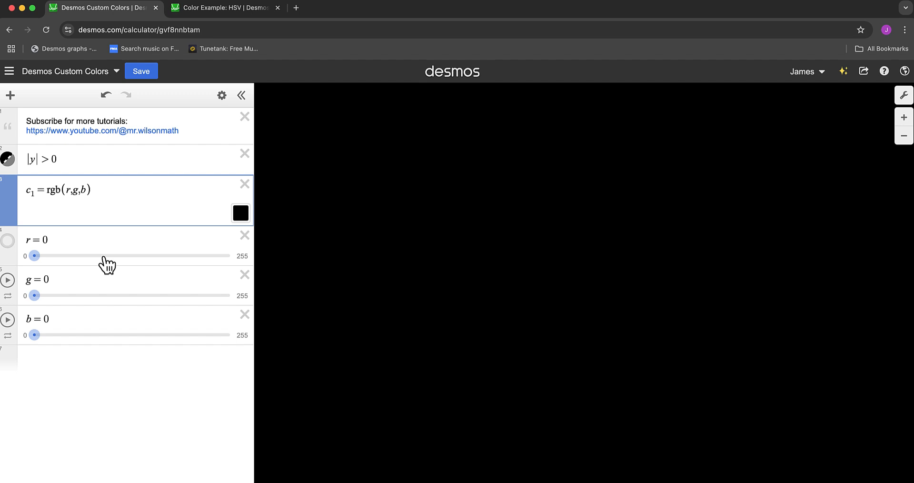
pyautogui.moveTo(35, 255)
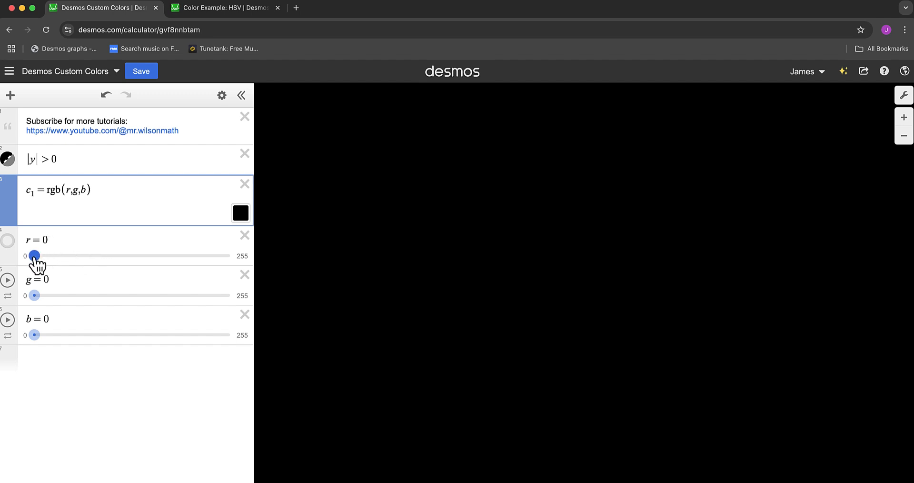
# Drag the r, g, b sliders through red and green to a purple fill at rgb(164,104,234)
pyautogui.moveTo(33, 256); pyautogui.dragTo(230, 255)
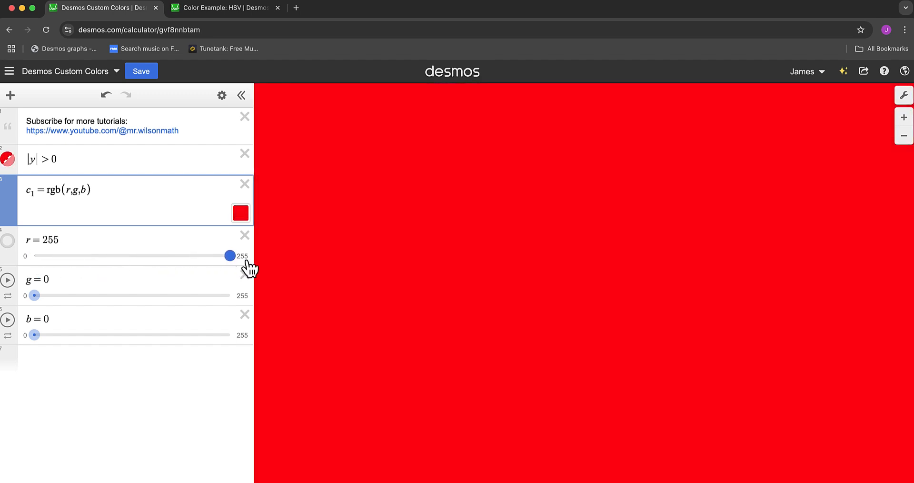
pyautogui.moveTo(230, 255)
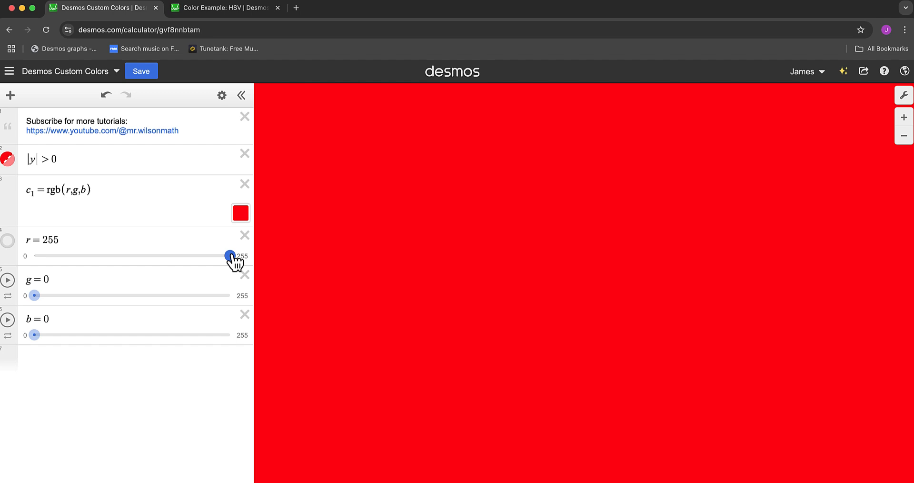
pyautogui.moveTo(229, 255); pyautogui.dragTo(34, 255)
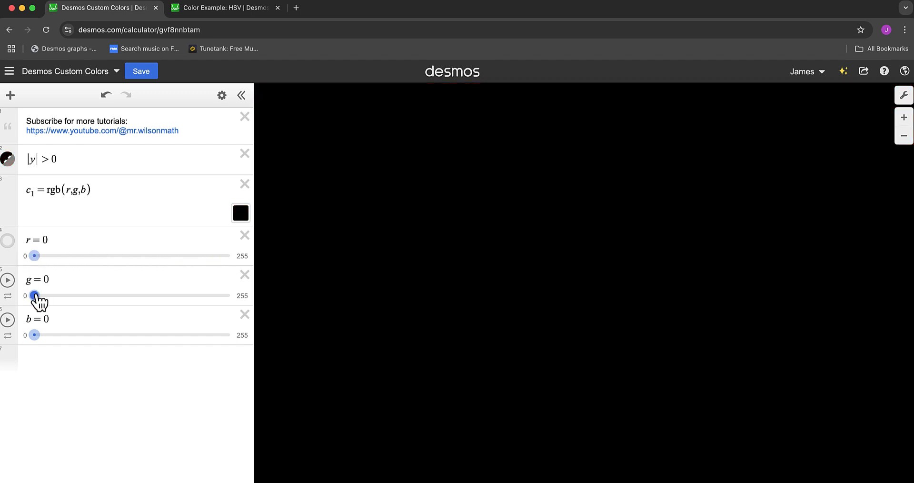
pyautogui.moveTo(35, 296); pyautogui.dragTo(231, 296)
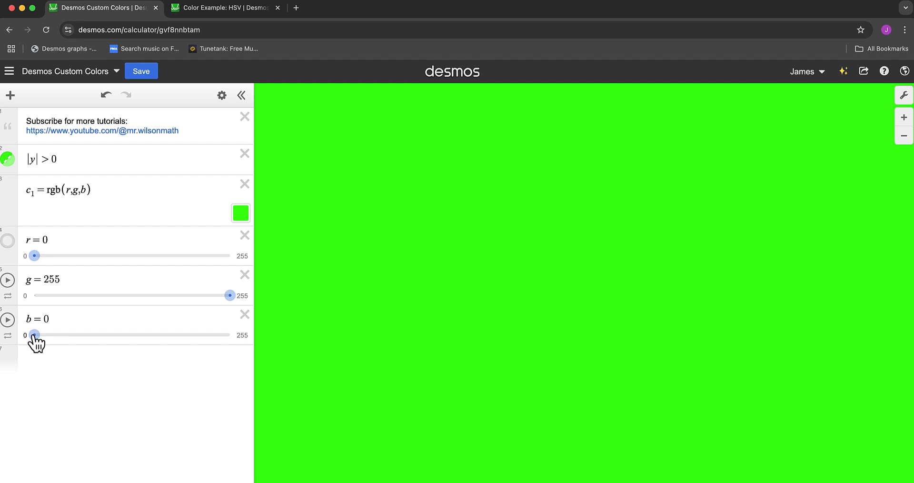
pyautogui.moveTo(35, 255); pyautogui.dragTo(157, 256)
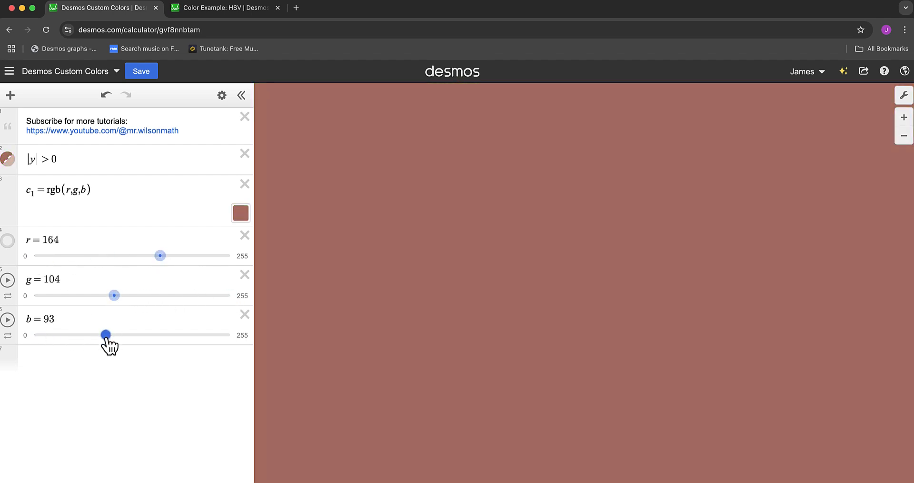
pyautogui.moveTo(106, 335); pyautogui.dragTo(214, 334)
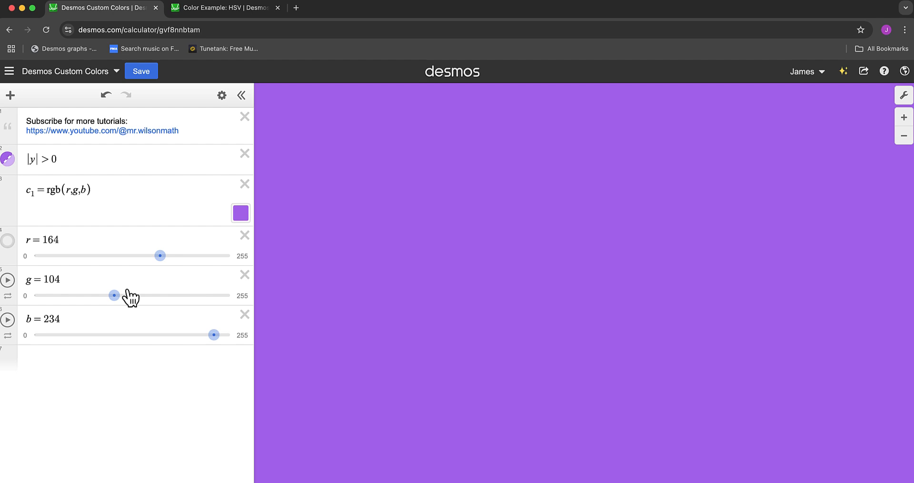
pyautogui.moveTo(94, 369)
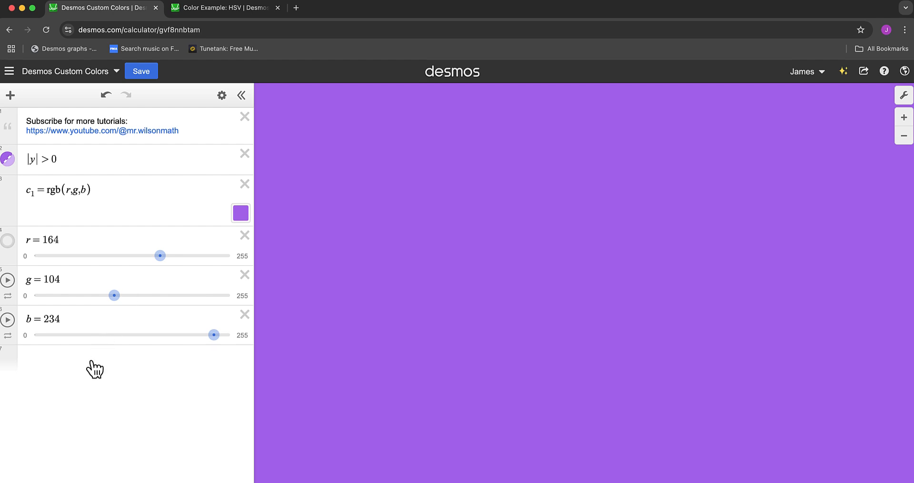
# Enter c2 = hsv(h,s,v) and create sliders for all of h, s and v
pyautogui.click(94, 359)
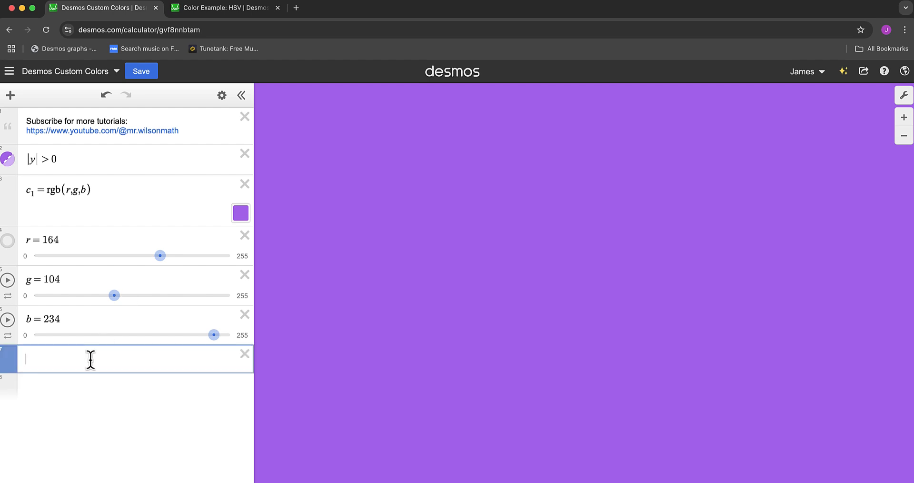
pyautogui.write('d')
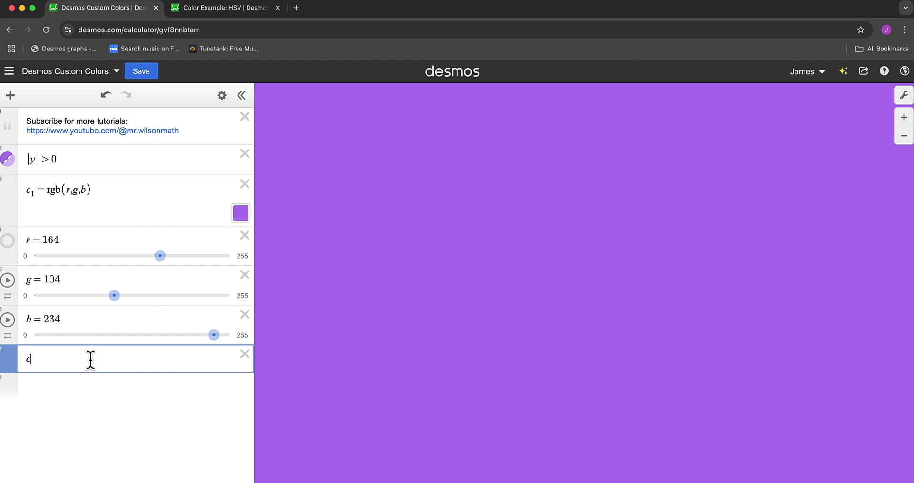
pyautogui.write('c')
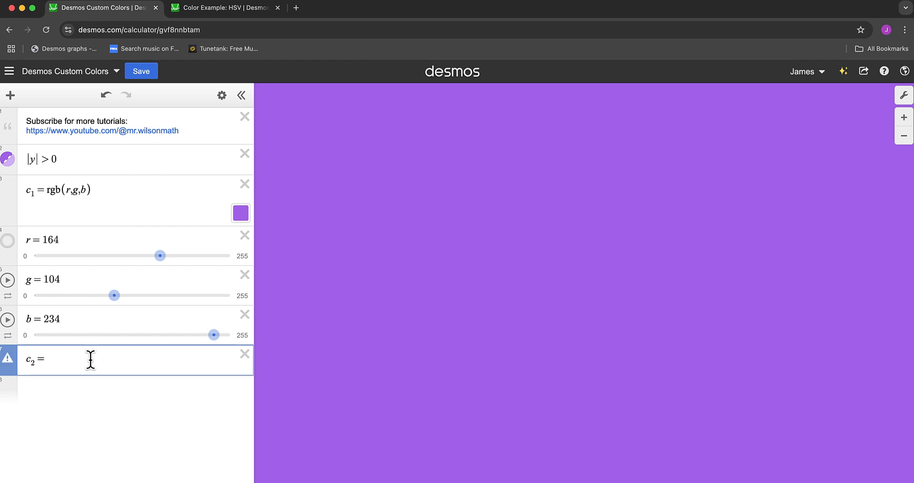
pyautogui.write('hs')
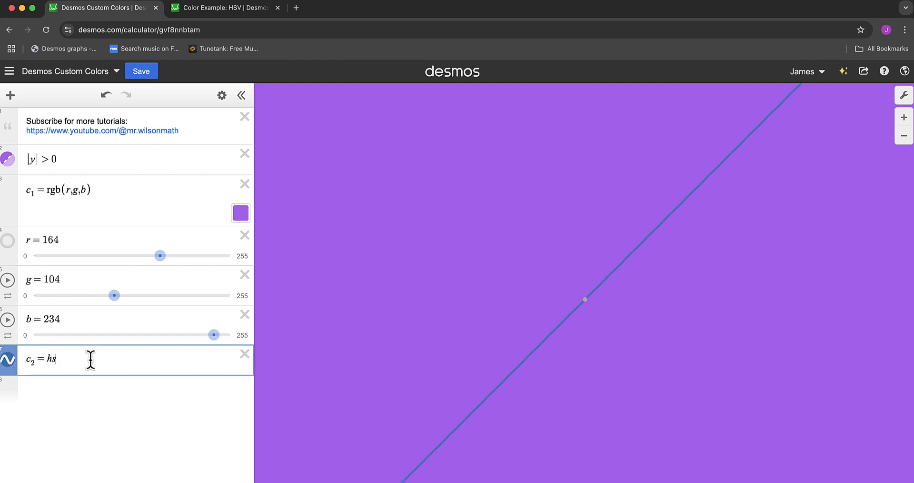
pyautogui.write('v')
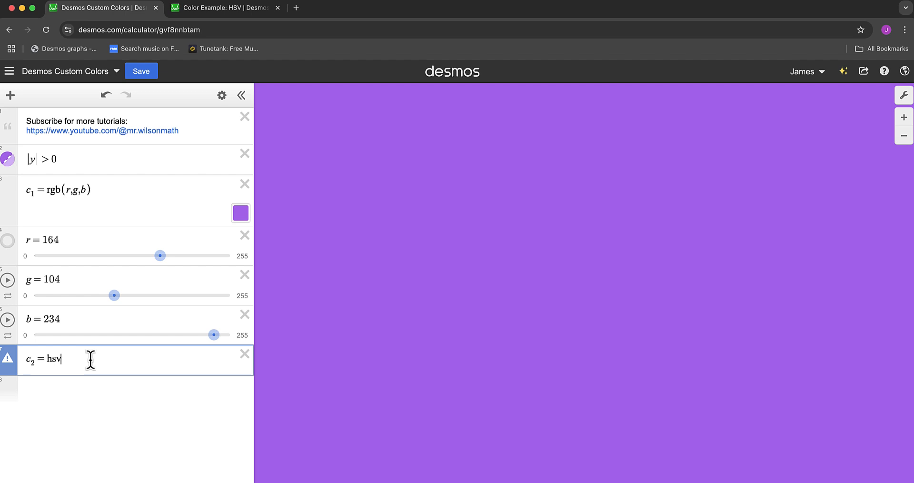
pyautogui.write('(')
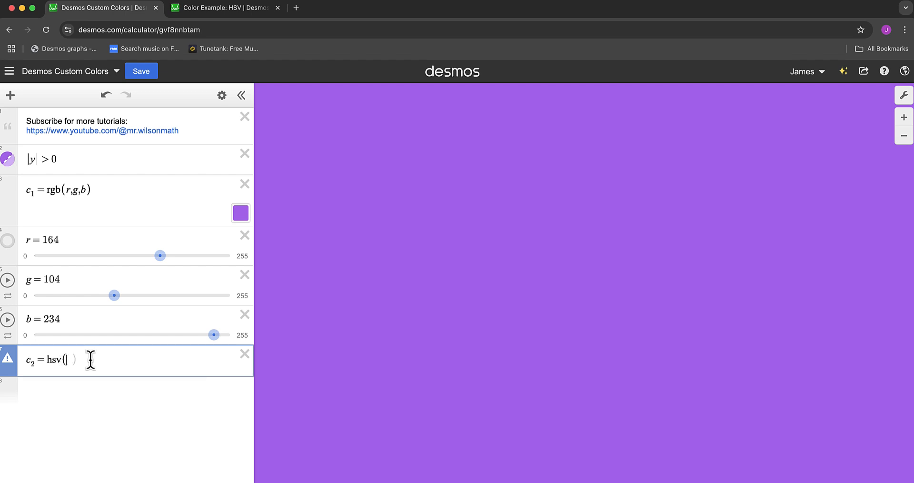
pyautogui.write('h,s')
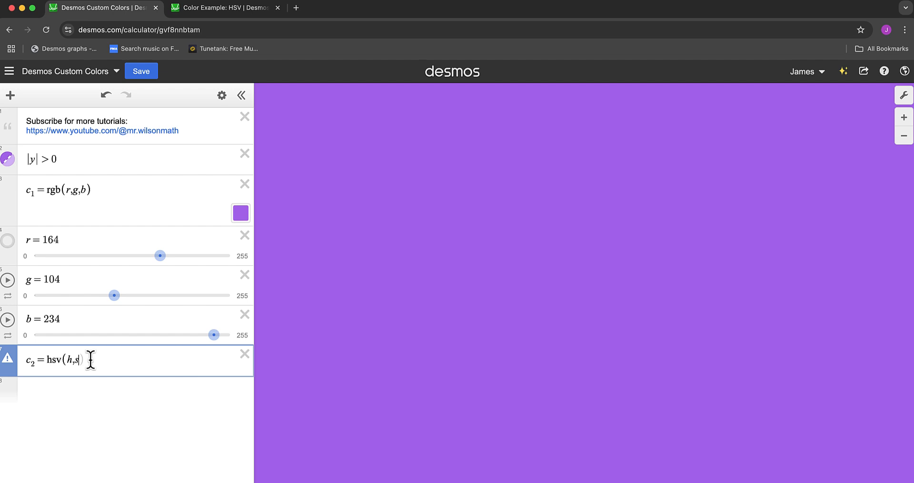
pyautogui.write('v')
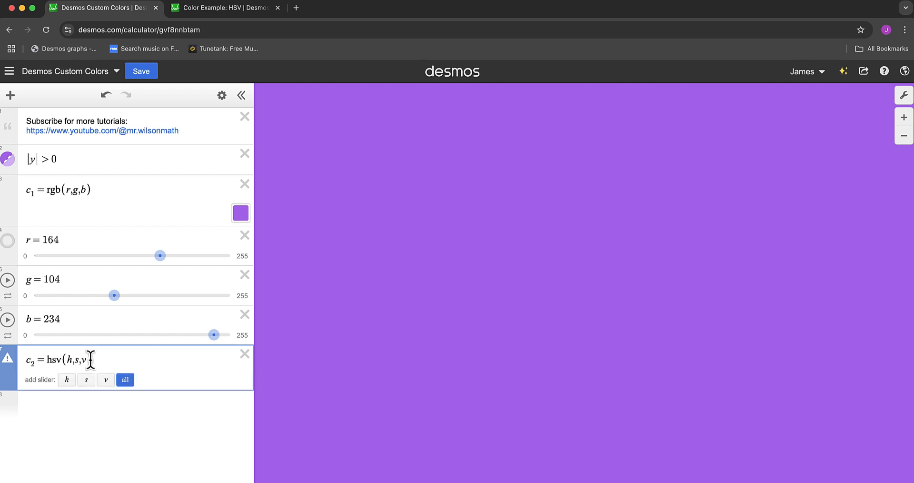
pyautogui.click(125, 380)
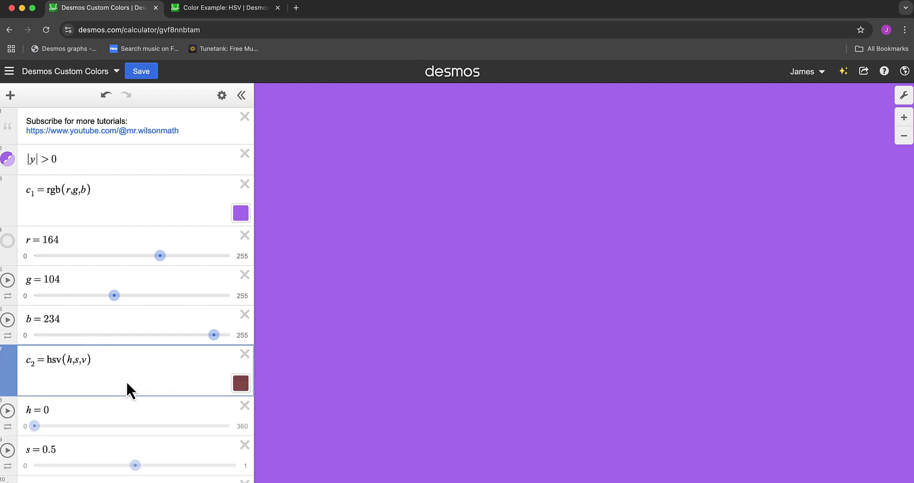
# Raise the s and v sliders to 1 so the c2 swatch becomes bright red
pyautogui.scroll(-3)
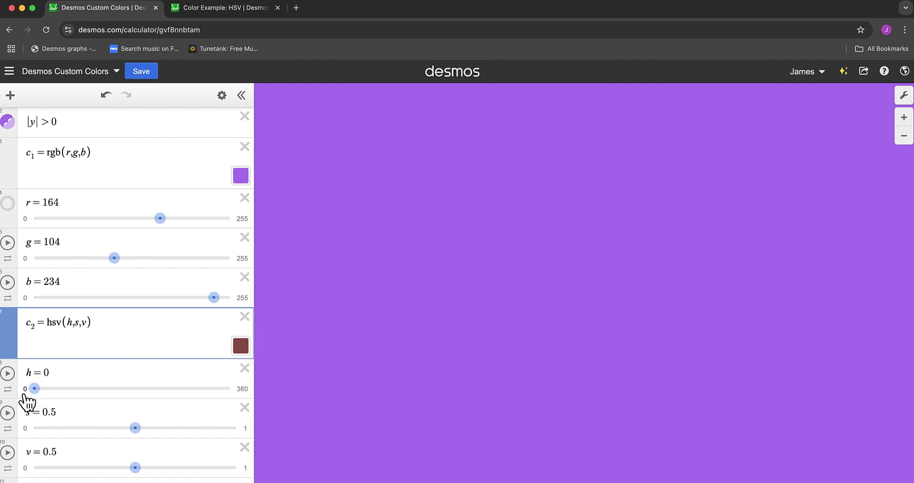
pyautogui.moveTo(32, 434)
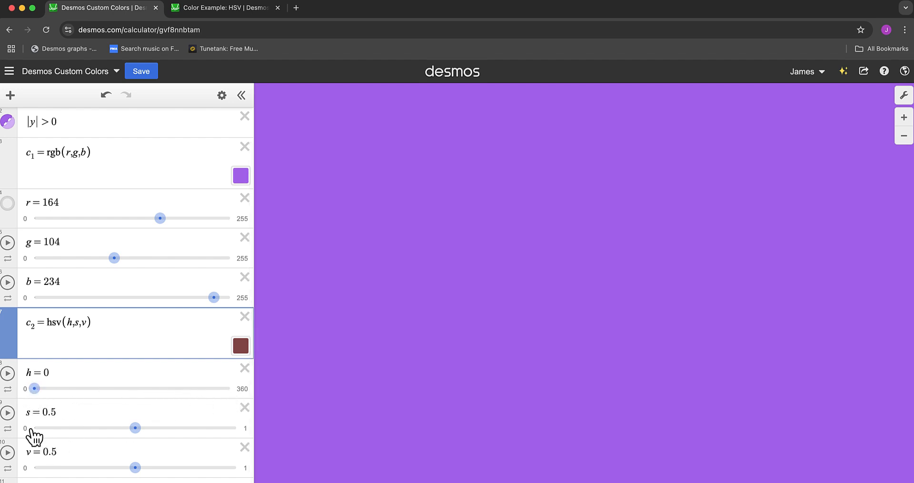
pyautogui.moveTo(233, 437)
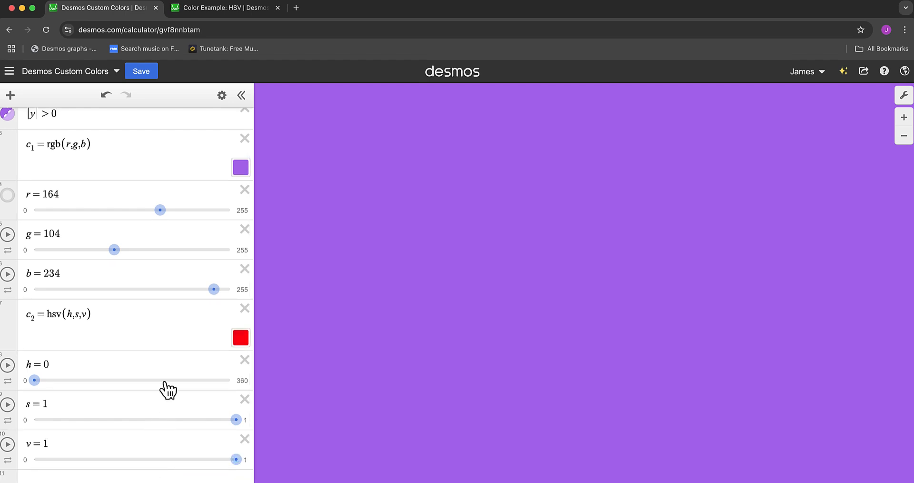
pyautogui.scroll(3)
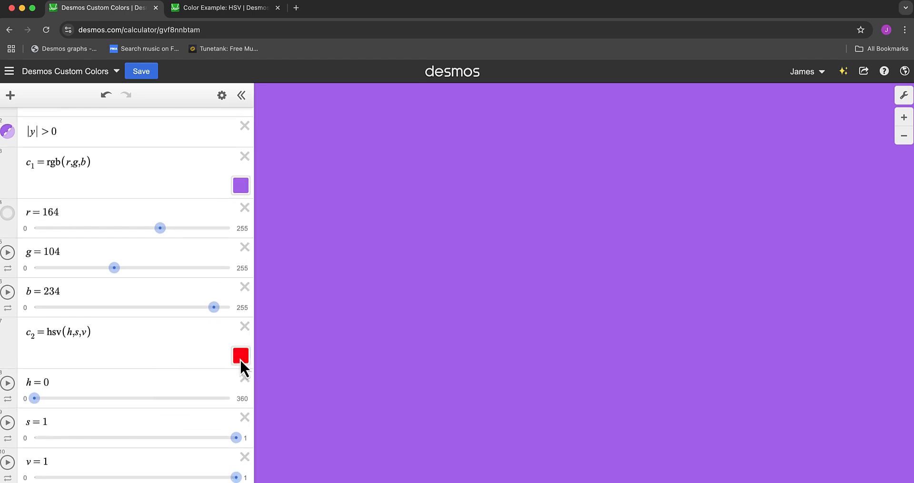
pyautogui.moveTo(8, 131)
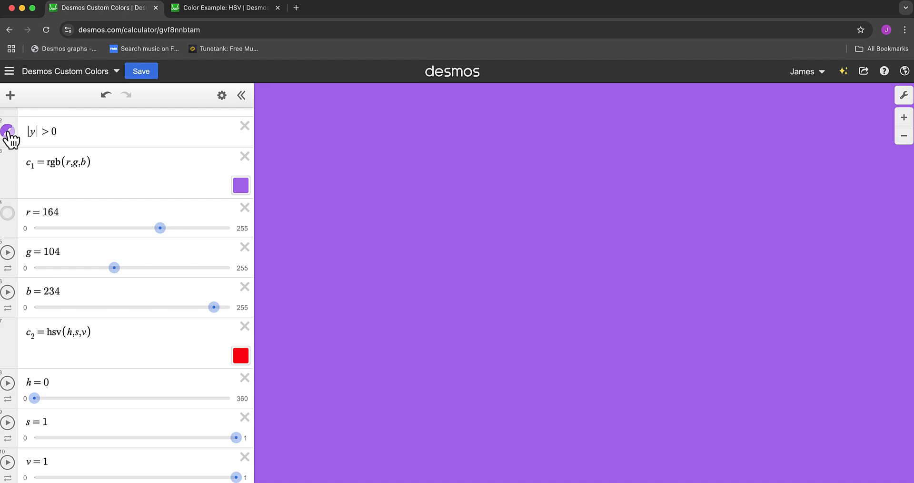
# Recolour the |y| > 0 region with custom colour c2, filling the graph bright red
pyautogui.click(8, 130)
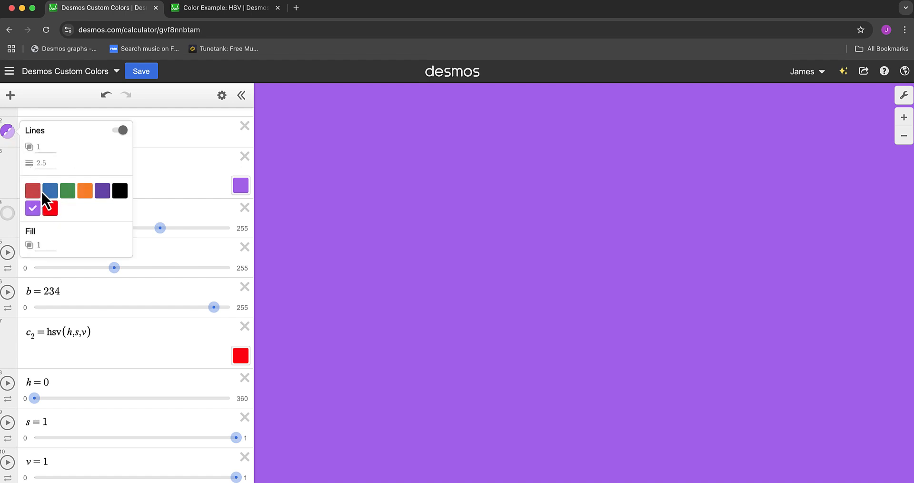
pyautogui.click(51, 209)
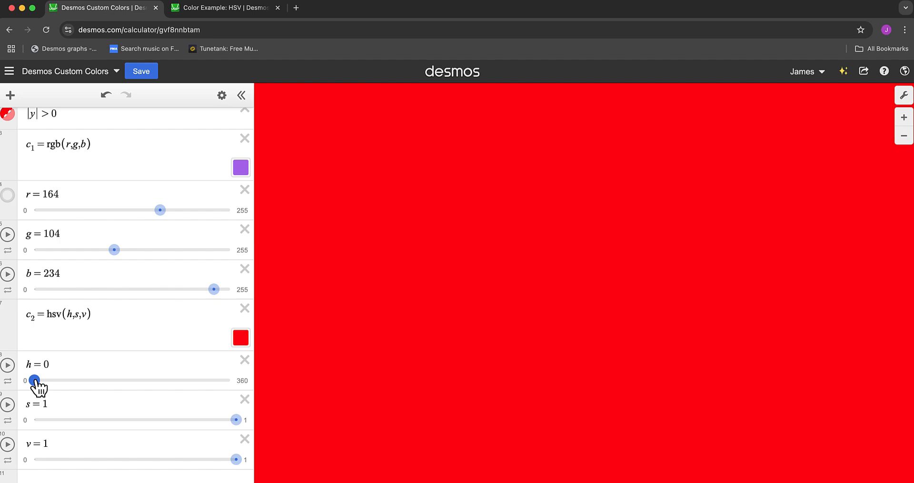
# Drag hue through green and blue (h=222), settling at h=120 for a green fill
pyautogui.moveTo(37, 380); pyautogui.dragTo(102, 380)
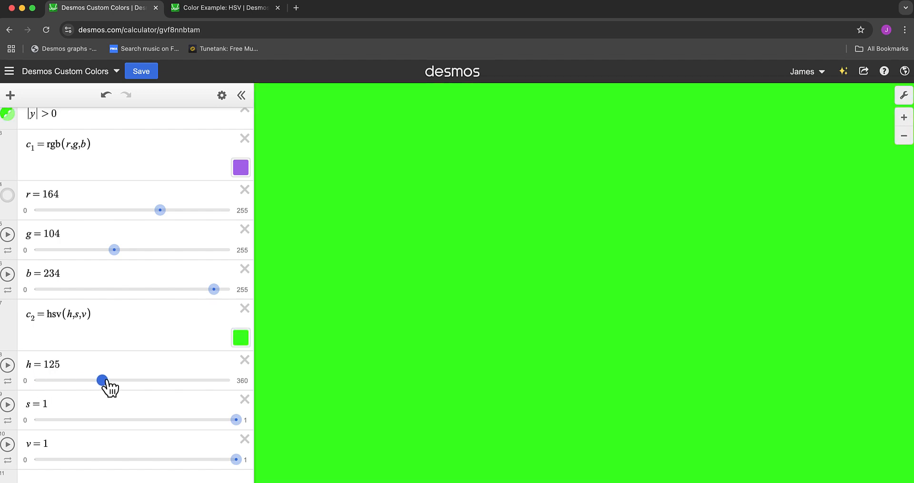
pyautogui.moveTo(103, 380); pyautogui.dragTo(228, 380)
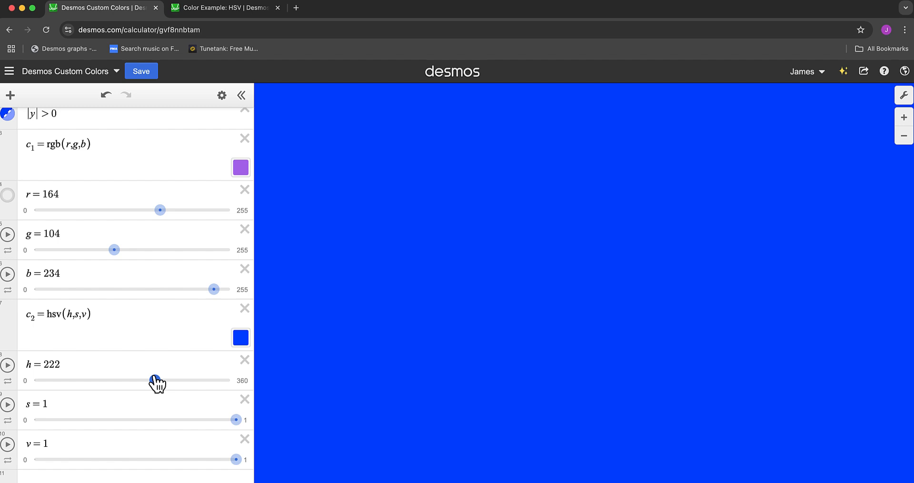
pyautogui.moveTo(158, 380); pyautogui.dragTo(94, 380)
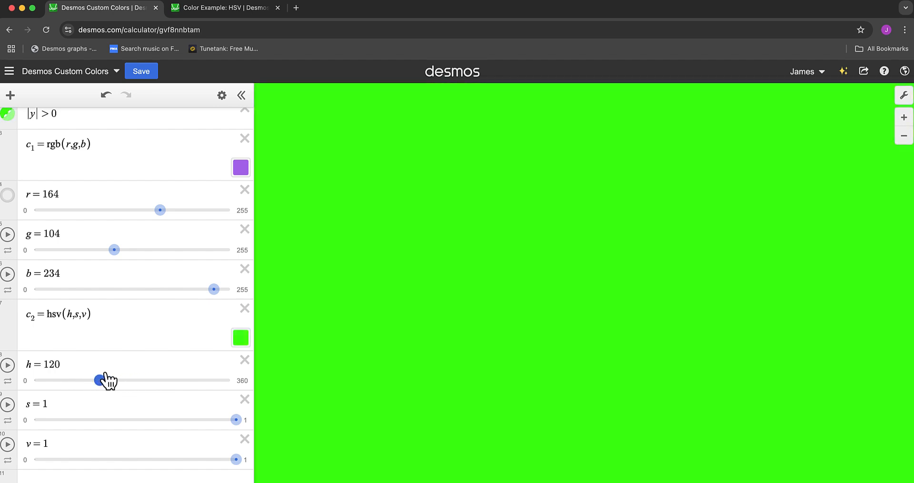
# Switch to the Color Example: HSV graph and sweep hue through 172, 334, 186 back to 0 (red)
pyautogui.click(225, 7)
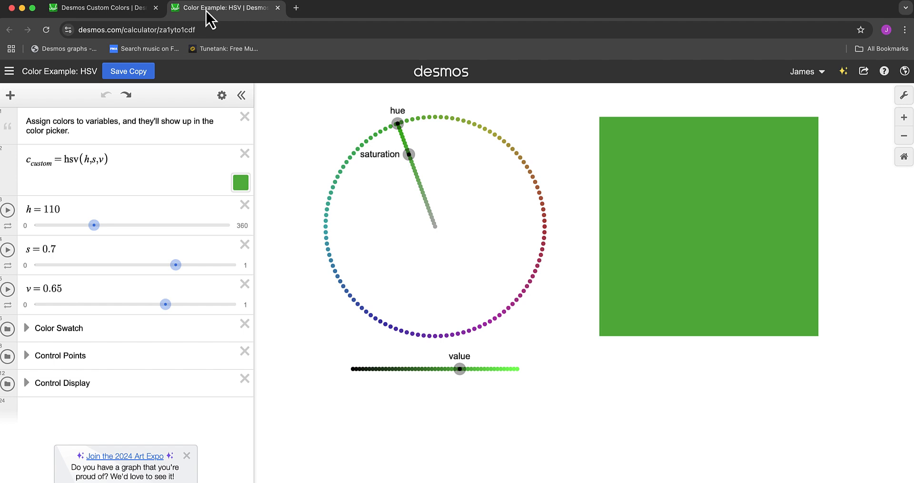
pyautogui.moveTo(276, 120)
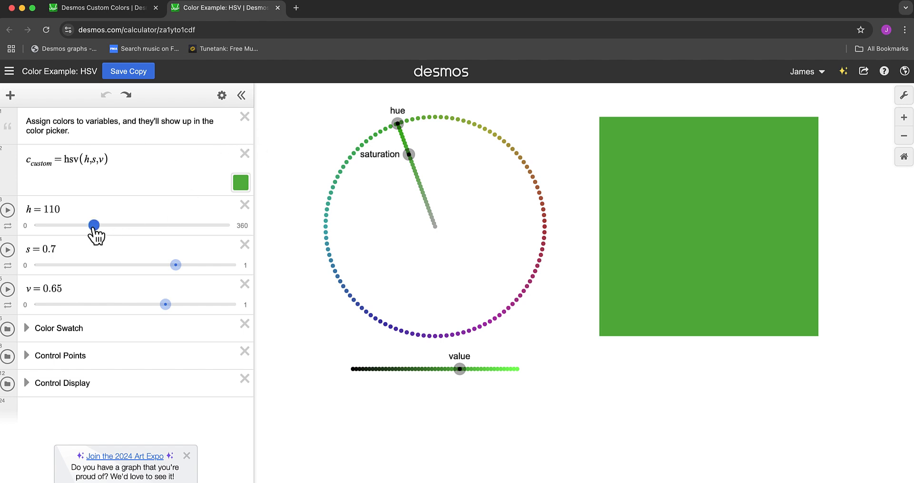
pyautogui.moveTo(94, 224); pyautogui.dragTo(129, 225)
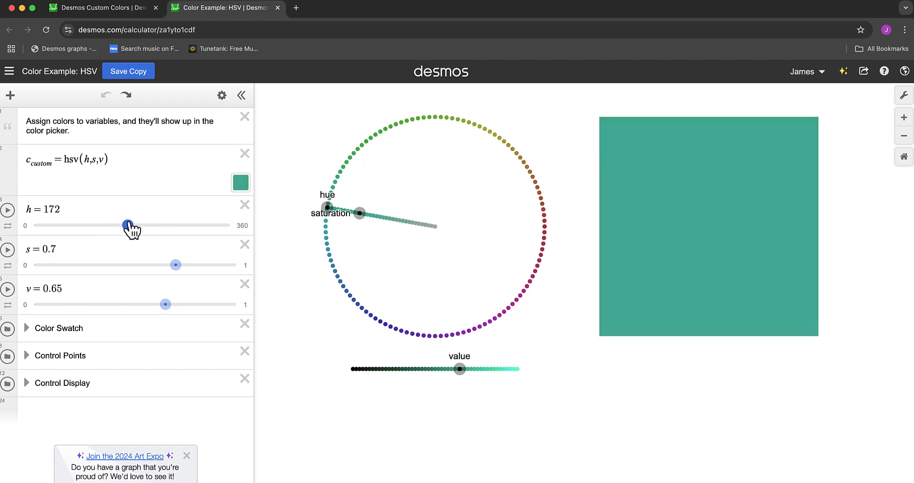
pyautogui.moveTo(129, 225); pyautogui.dragTo(216, 225)
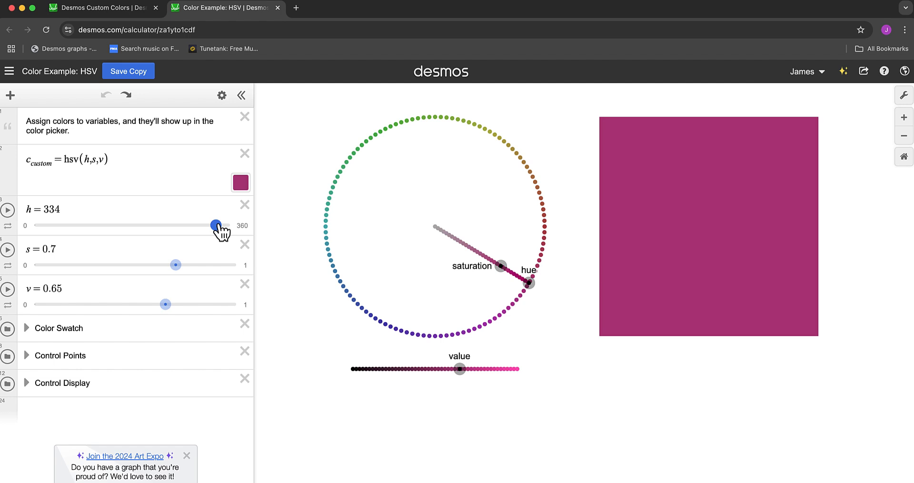
pyautogui.moveTo(216, 226); pyautogui.dragTo(137, 226)
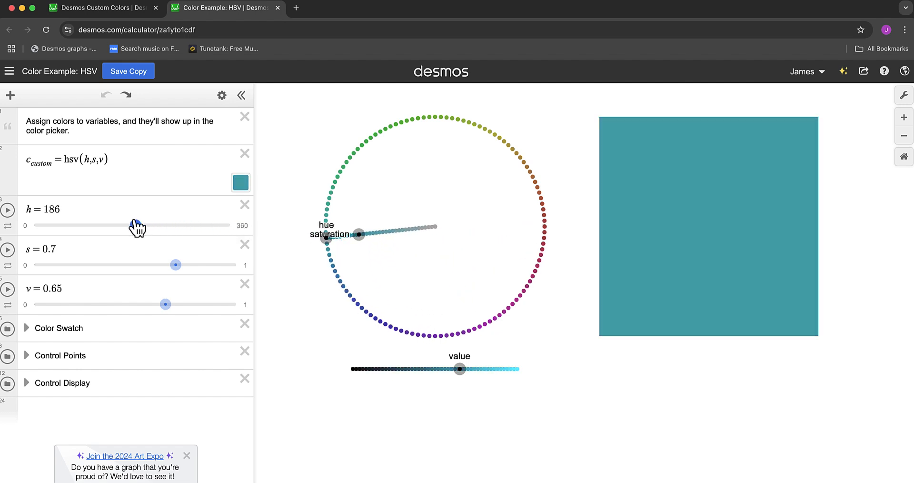
pyautogui.moveTo(138, 226); pyautogui.dragTo(30, 225)
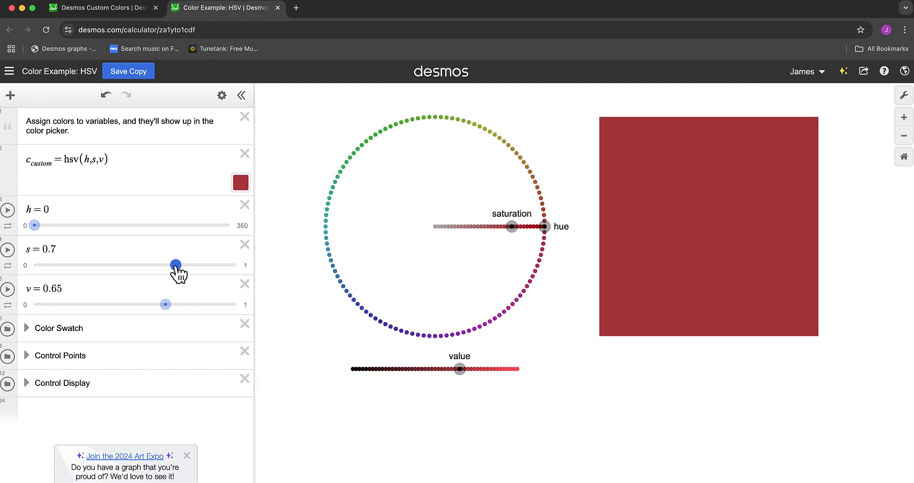
# Raise saturation and value to 1 for bright red, then lower wheel saturation to 0.813
pyautogui.moveTo(176, 263); pyautogui.dragTo(235, 264)
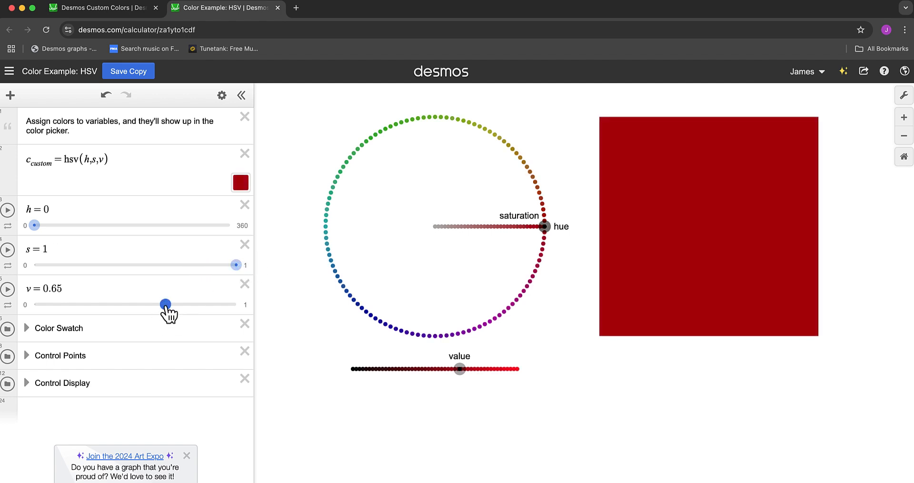
pyautogui.moveTo(166, 304); pyautogui.dragTo(235, 304)
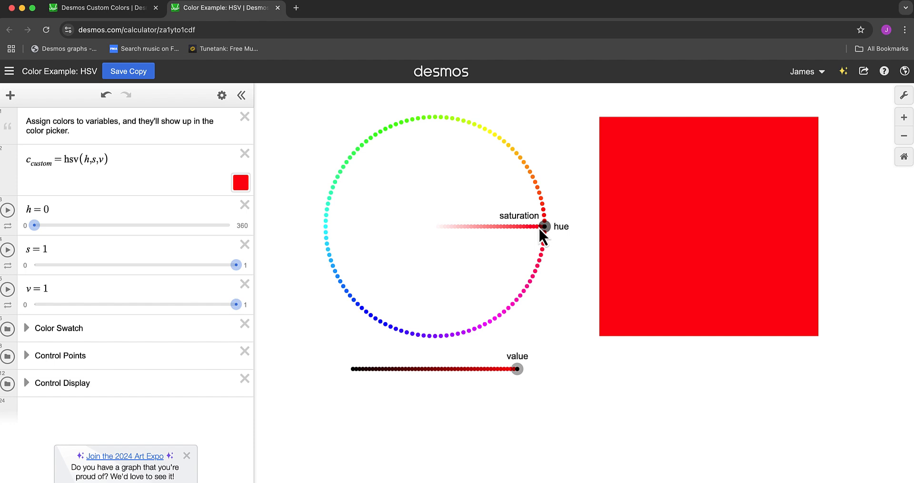
pyautogui.moveTo(545, 227); pyautogui.dragTo(525, 227)
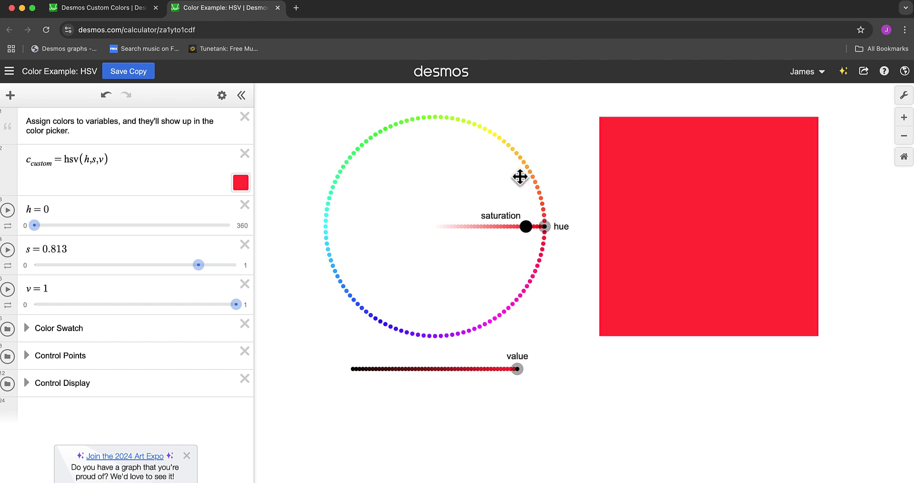